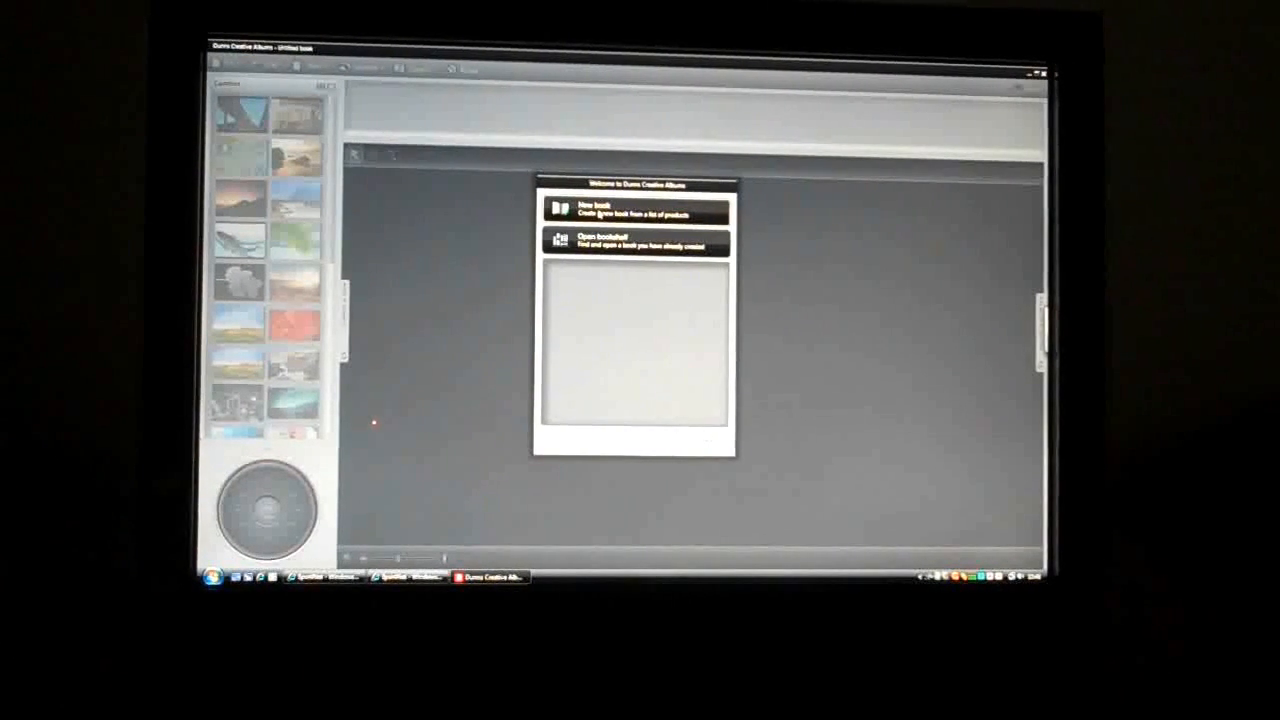
Start a new book and scroll the product list down to the Portrait album options
left_click(636, 206)
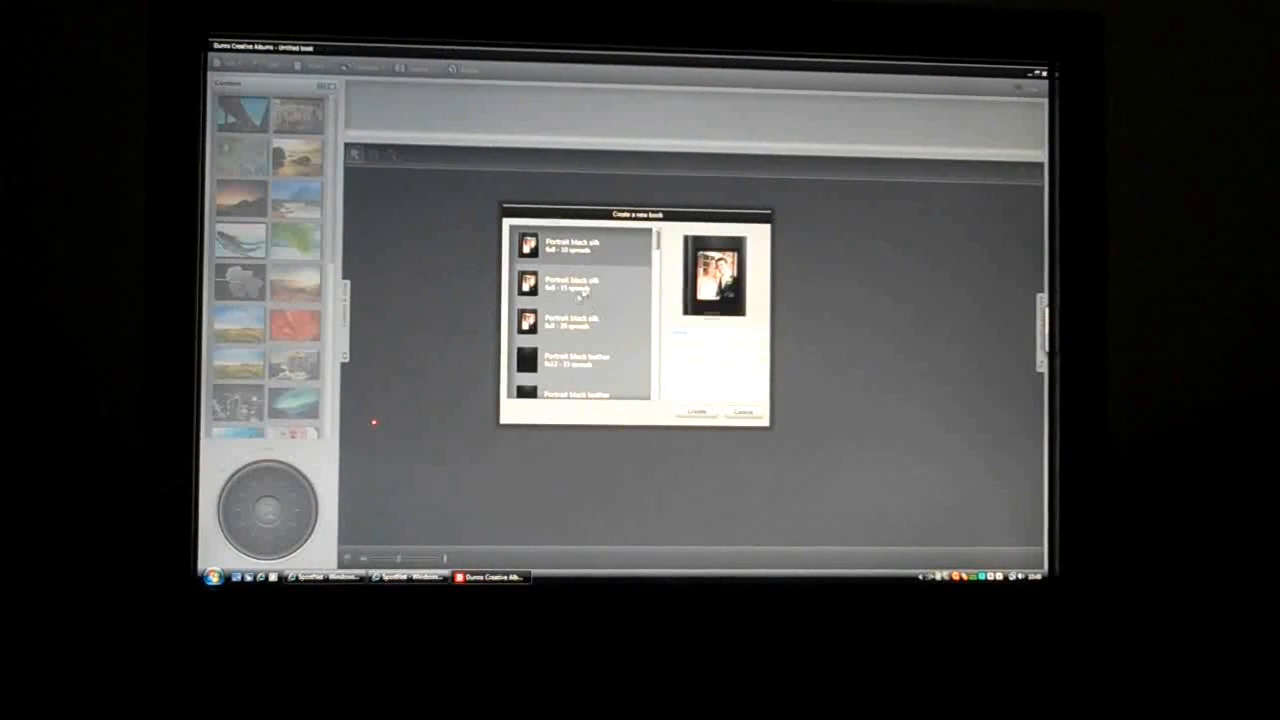
scroll("down", 3)
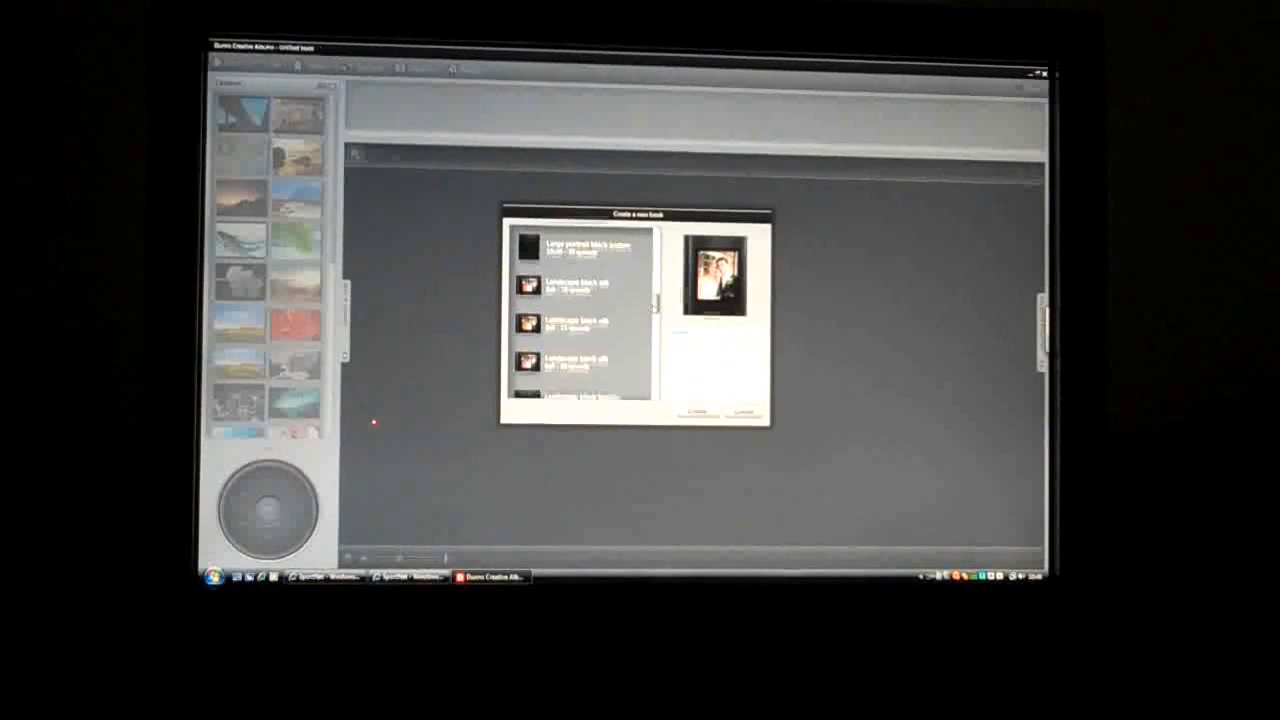
scroll("down", 3)
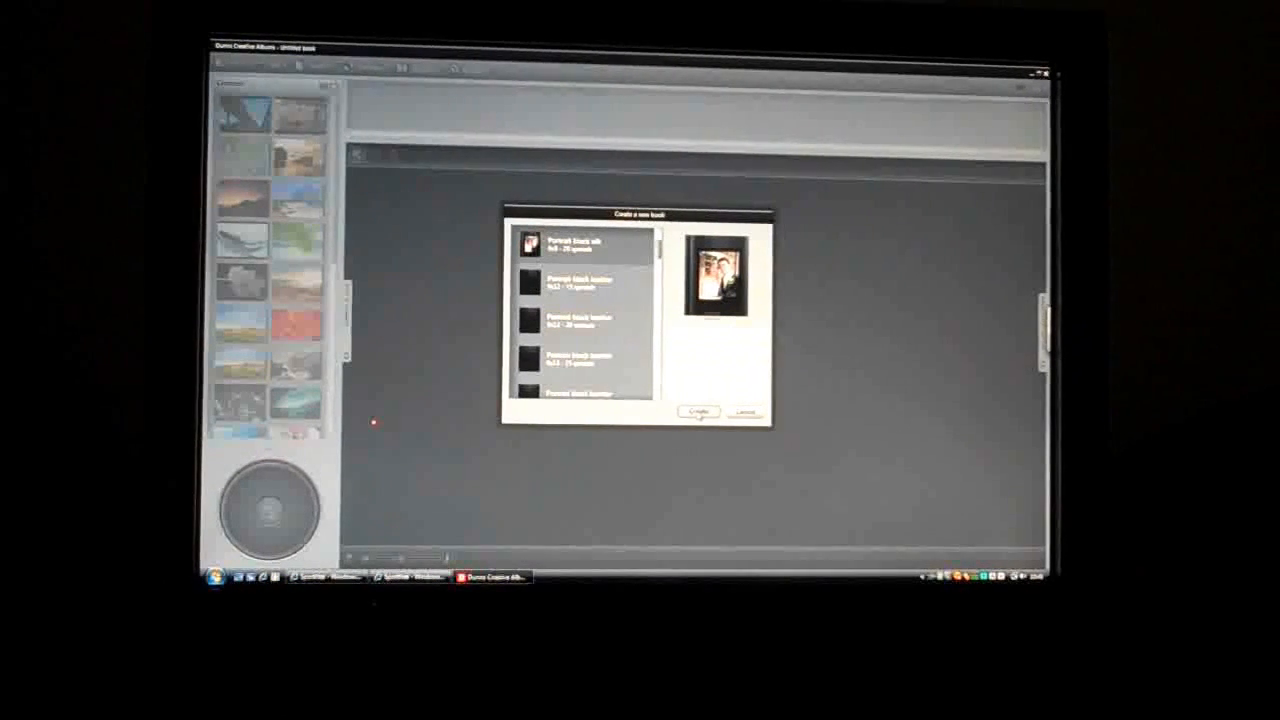
Create the portrait album so its empty cover spread and page strip open for editing
left_click(696, 412)
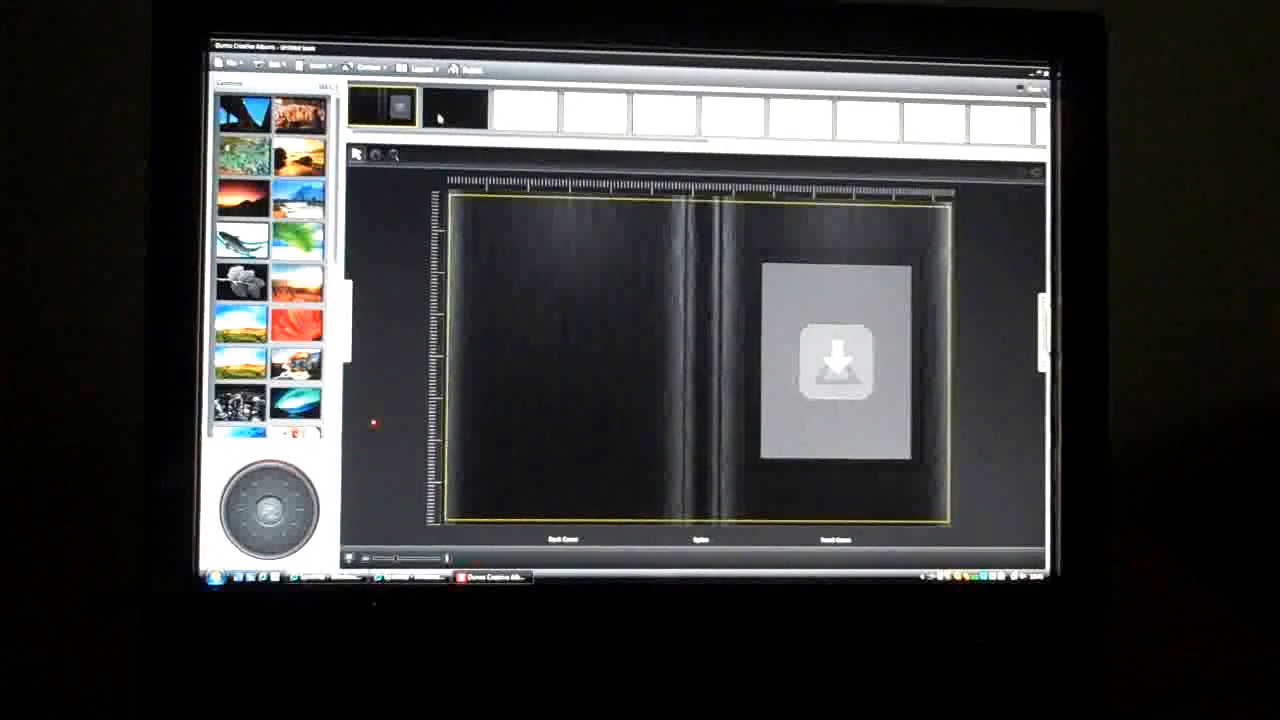
left_click(452, 108)
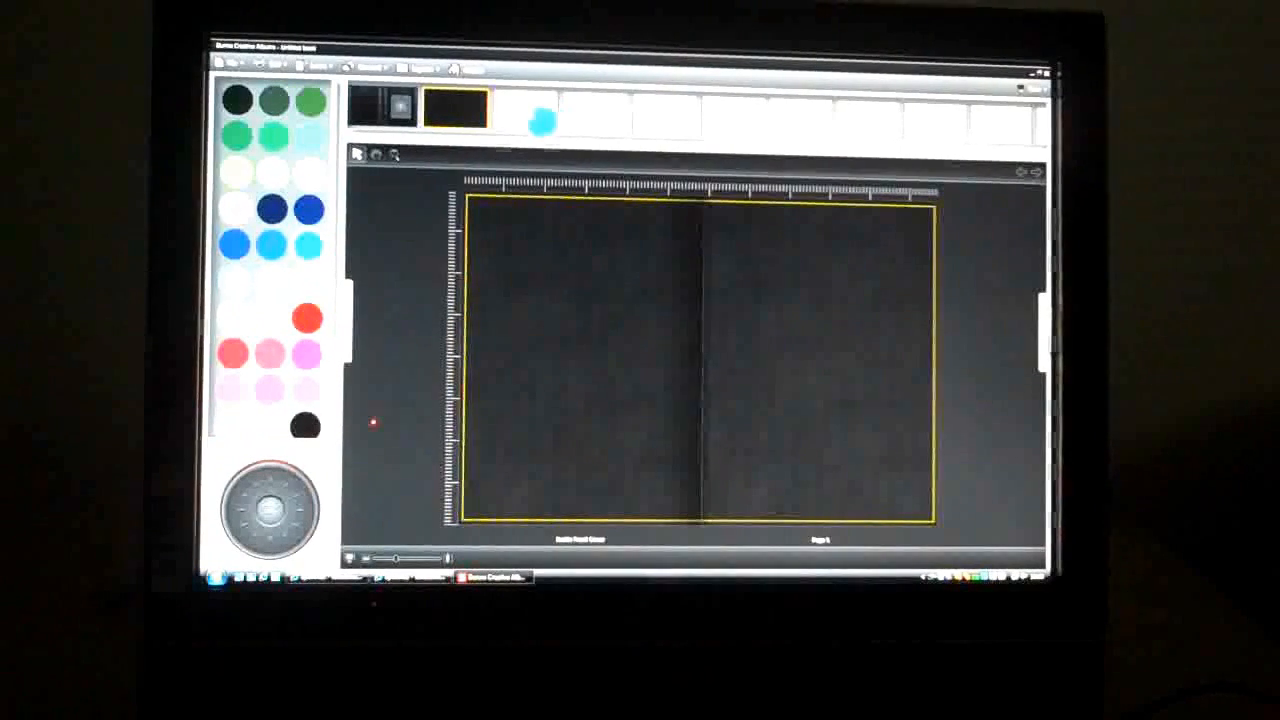
Put a blue colour swatch onto one of the album pages
left_click(524, 108)
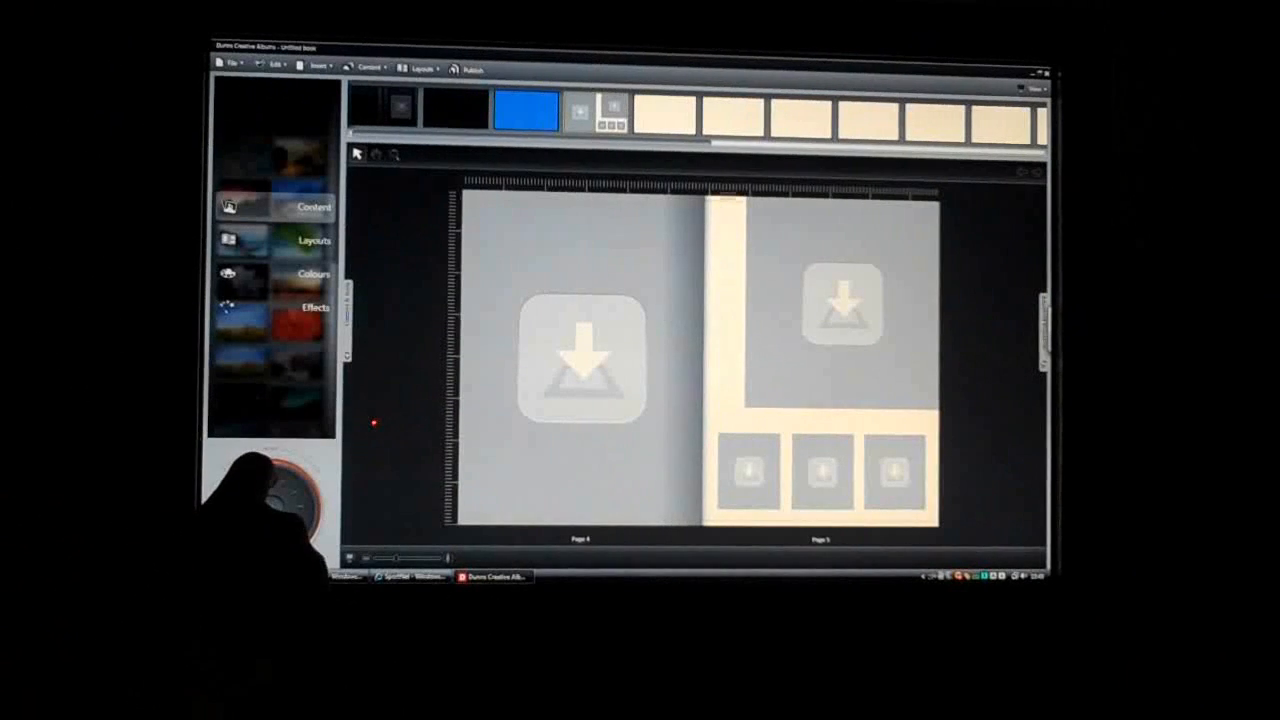
Bring up the page layouts to give the cream spread its one-large-left, four-right placeholders
left_click(312, 206)
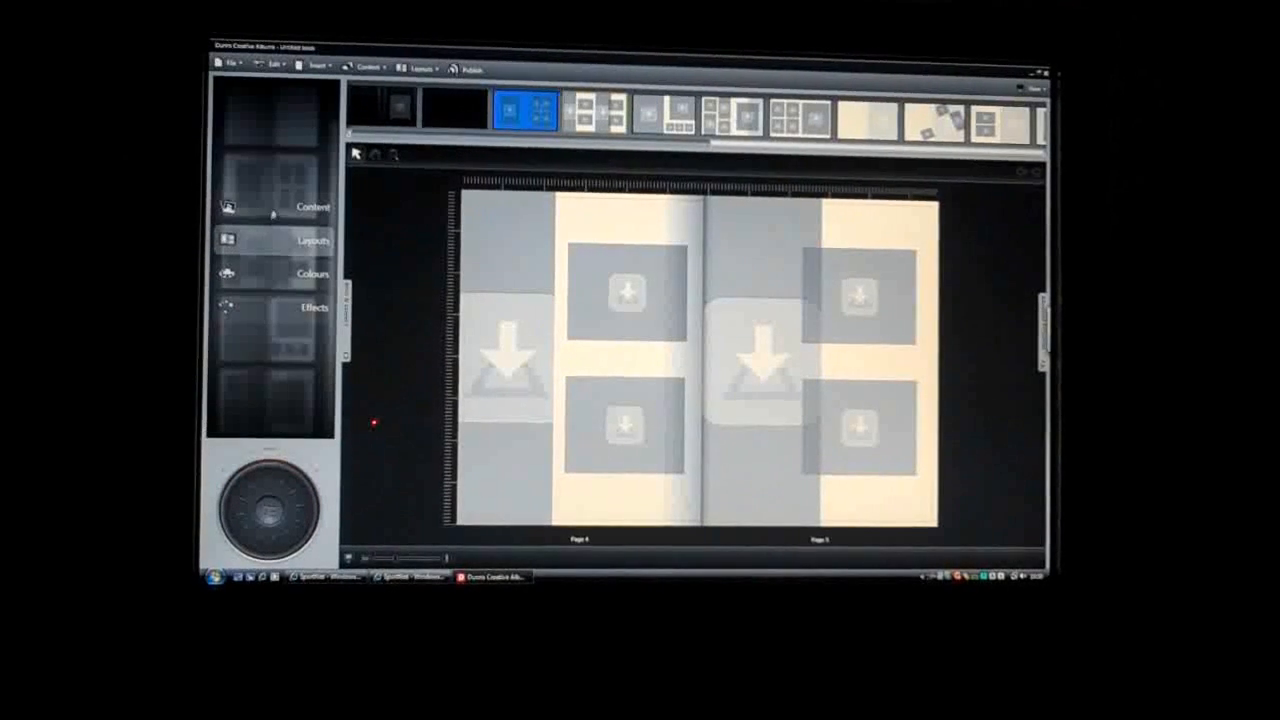
Return to the Content photo browser with the two-placeholder spread awaiting images
left_click(312, 206)
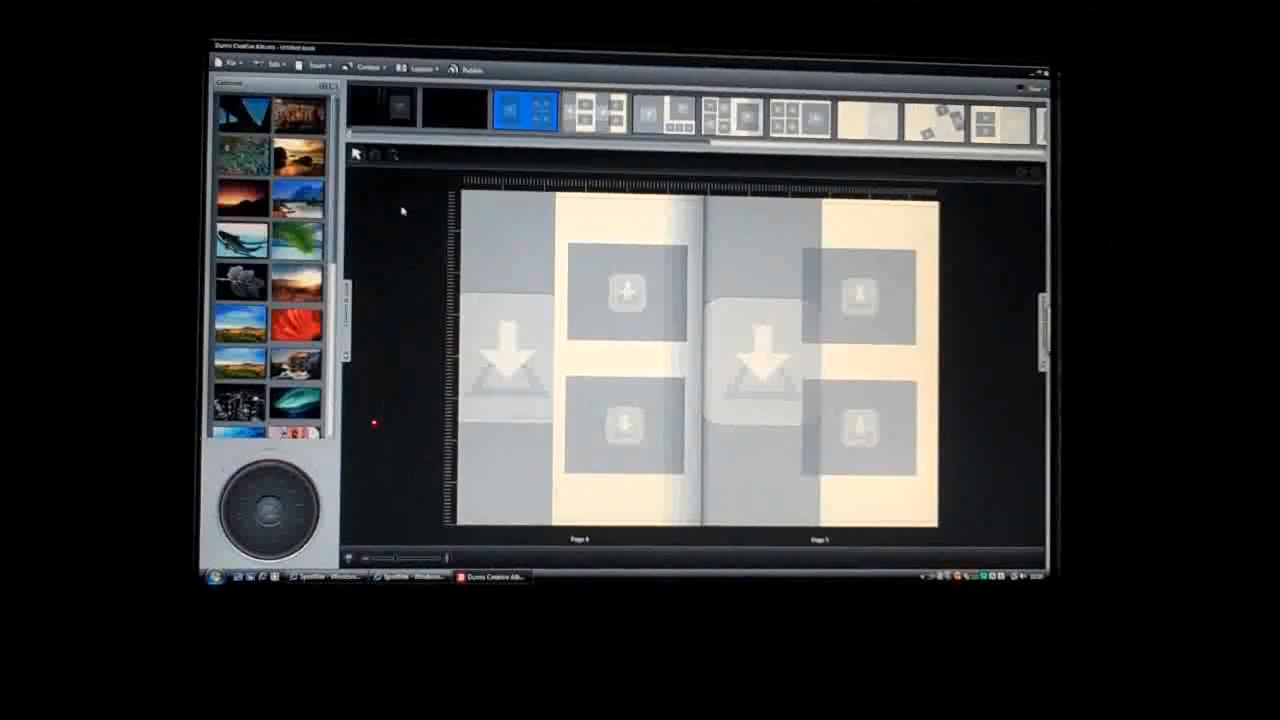